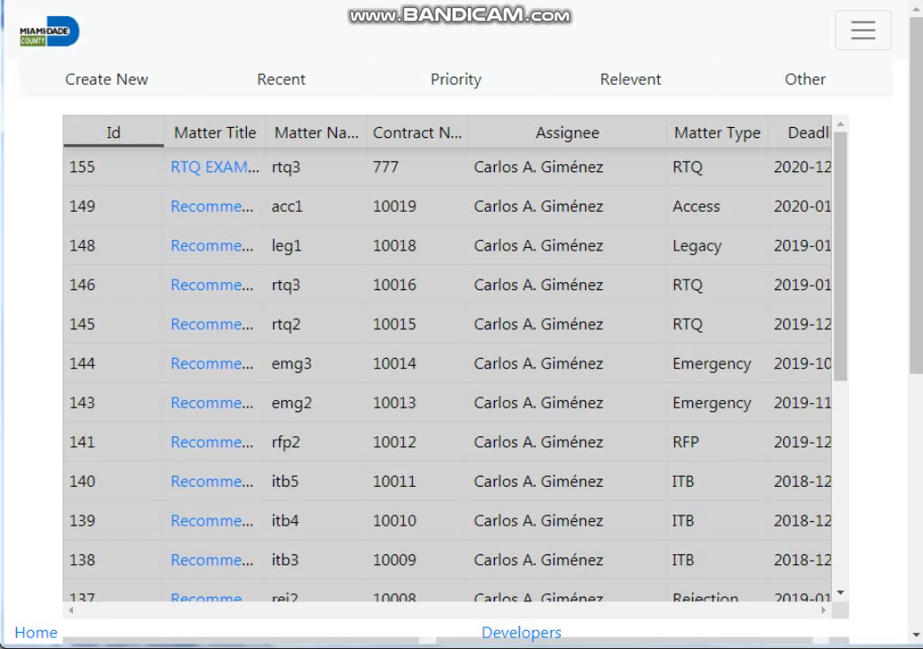
Step: Scroll the matters table to its pagination bar and open the '20 rows' page-size dropdown
scroll("down", 3)
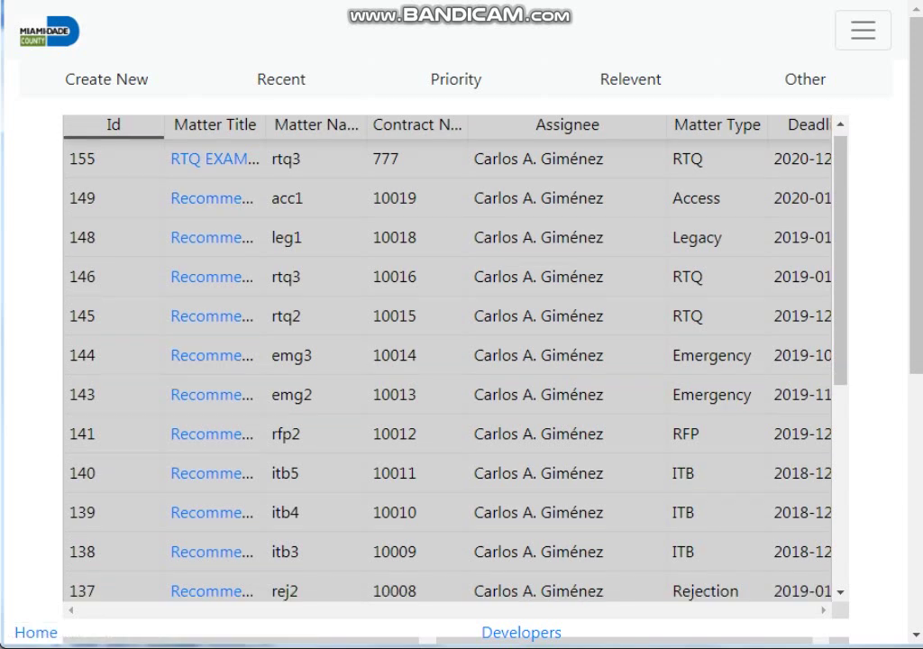
left_click(535, 577)
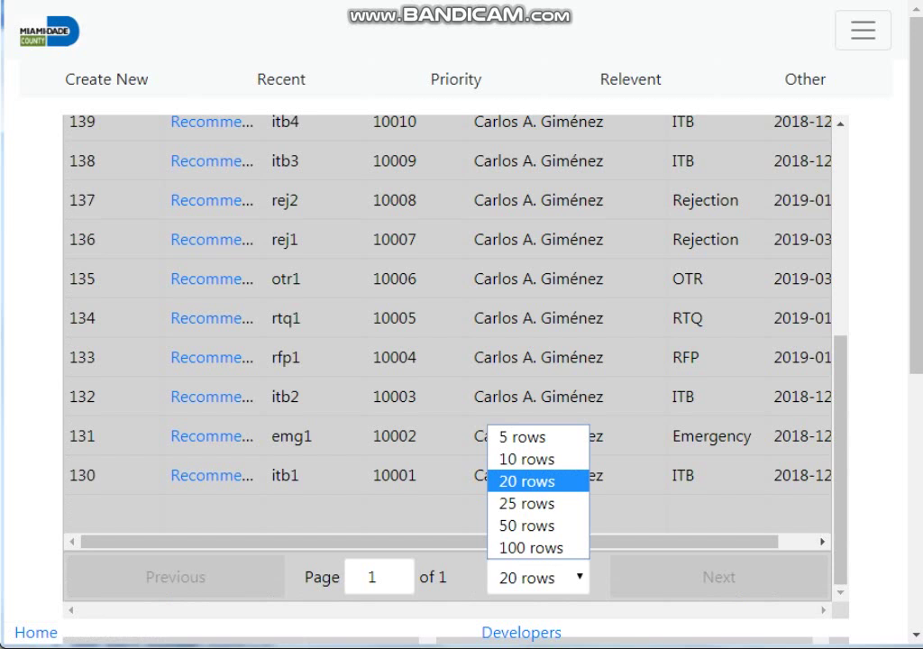
Step: Switch the table to 25 rows per page, then reopen the page-size choices
left_click(527, 481)
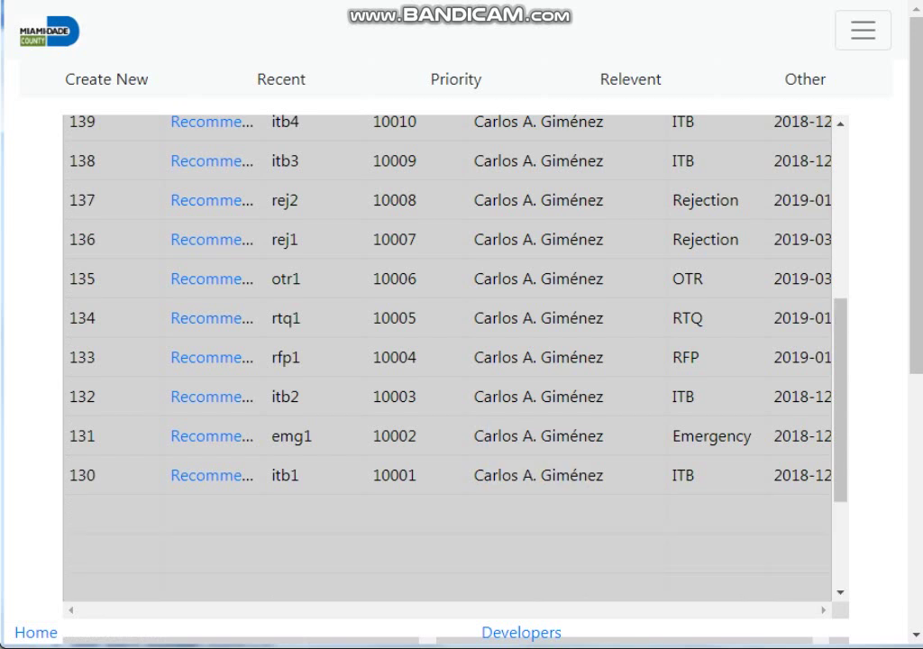
scroll("down", 3)
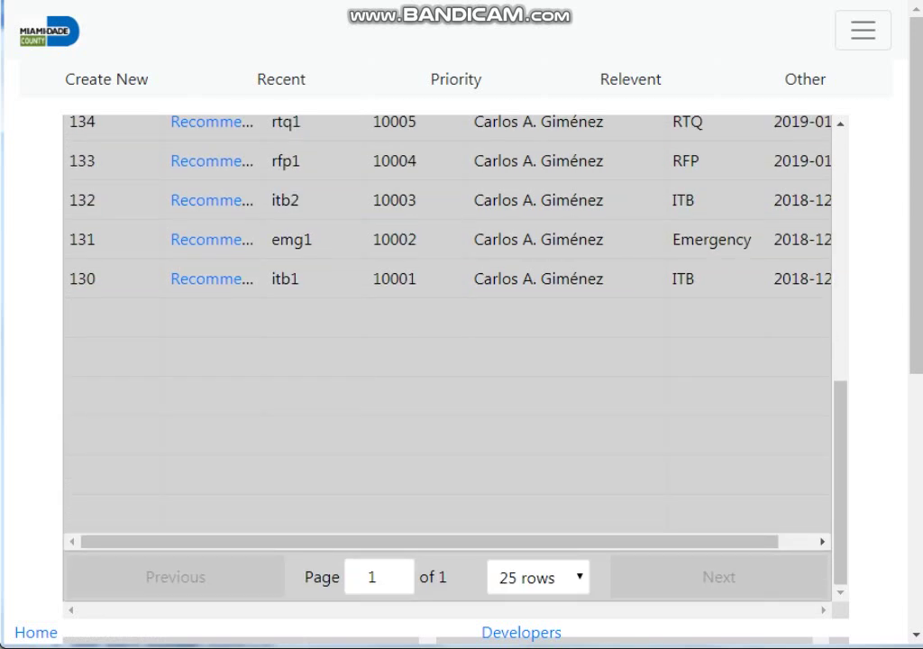
left_click(536, 577)
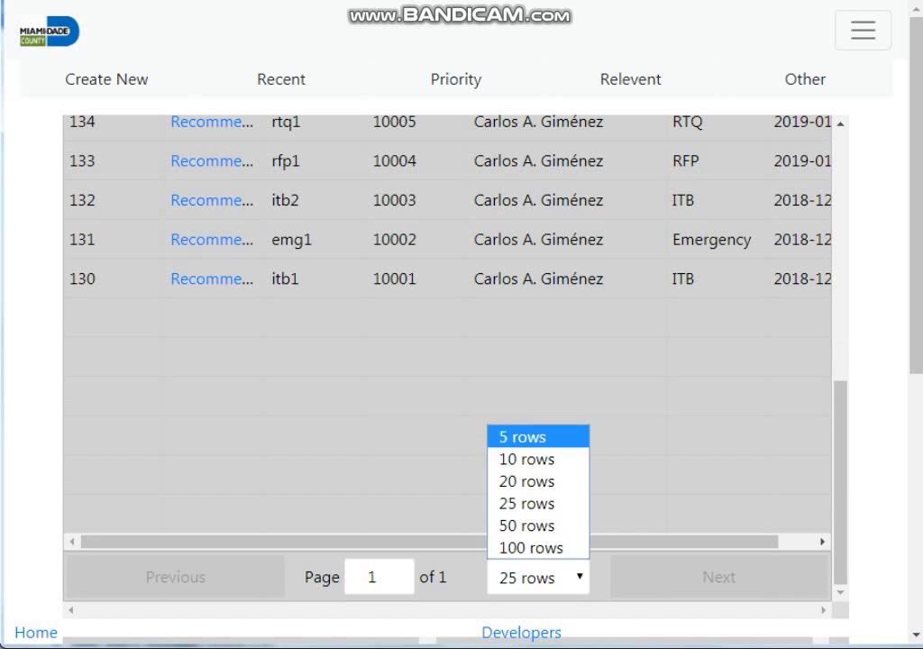